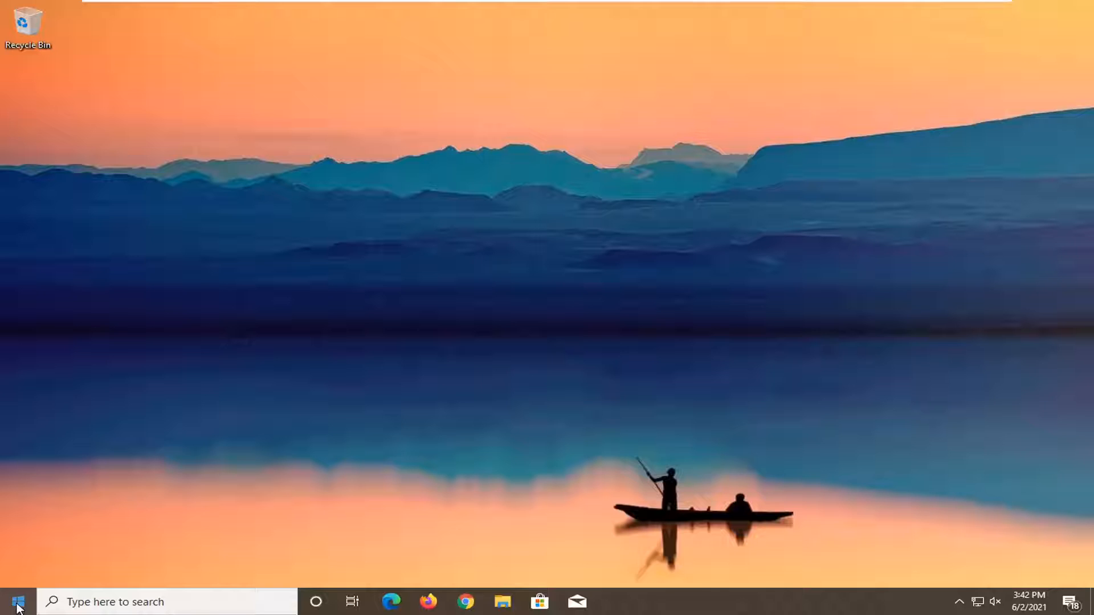
Search 'disk' from Start and launch Disk Cleanup for drive C:.
left_click(15, 602)
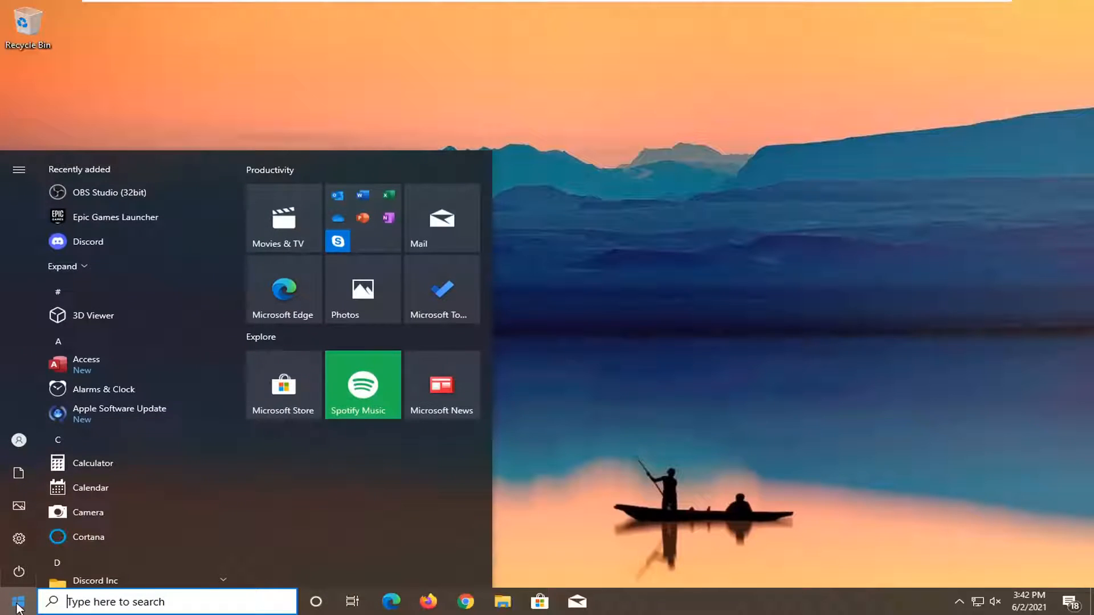
type("disk")
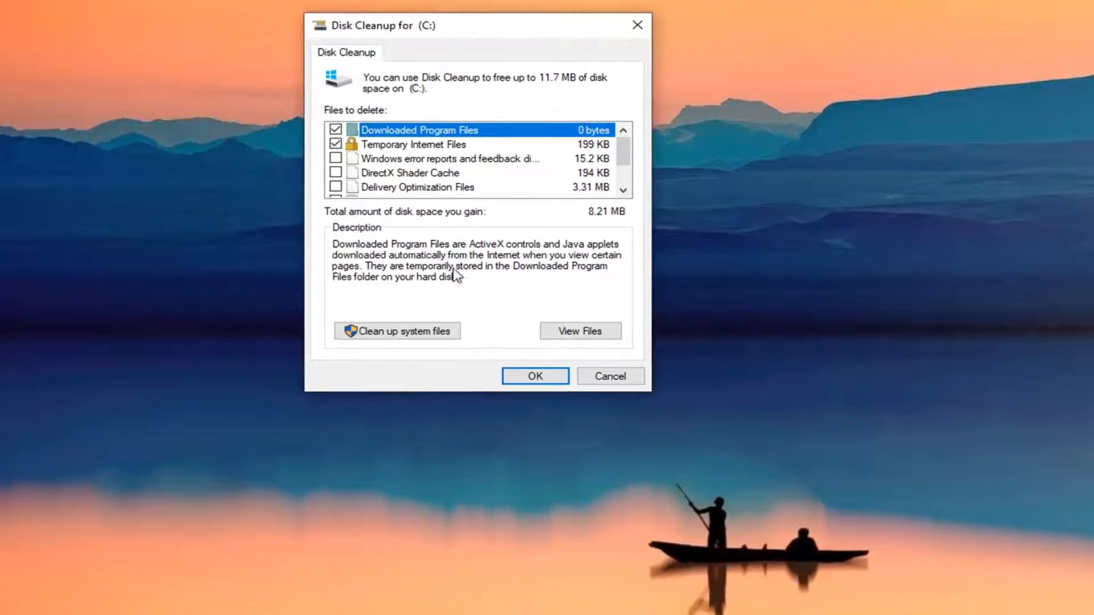
Clean up system files too and permanently delete about 12.5 MB of junk from C:.
left_click(535, 375)
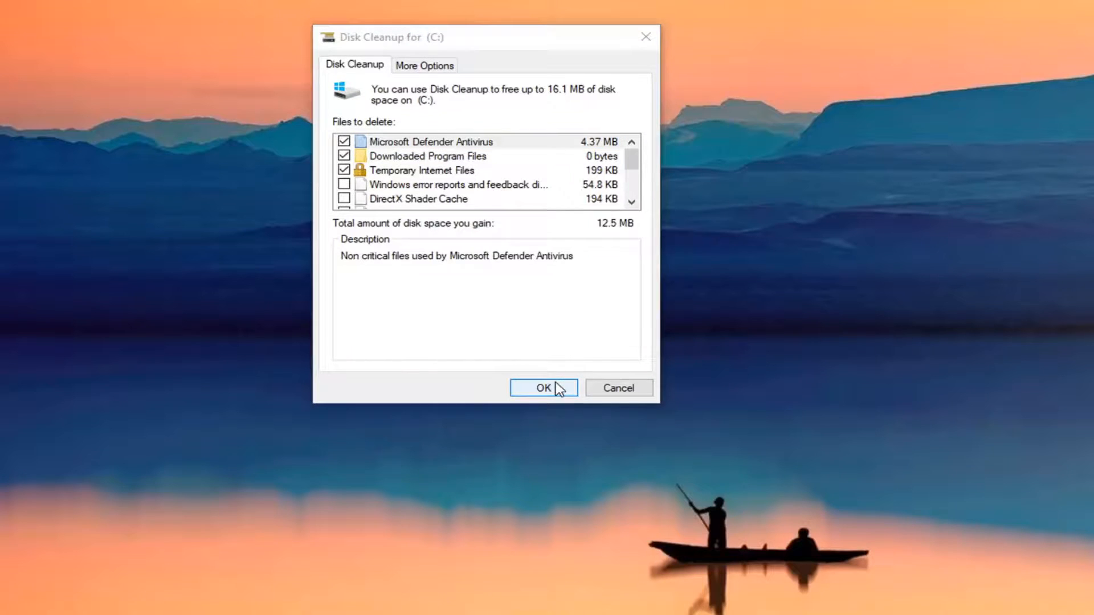
left_click(542, 388)
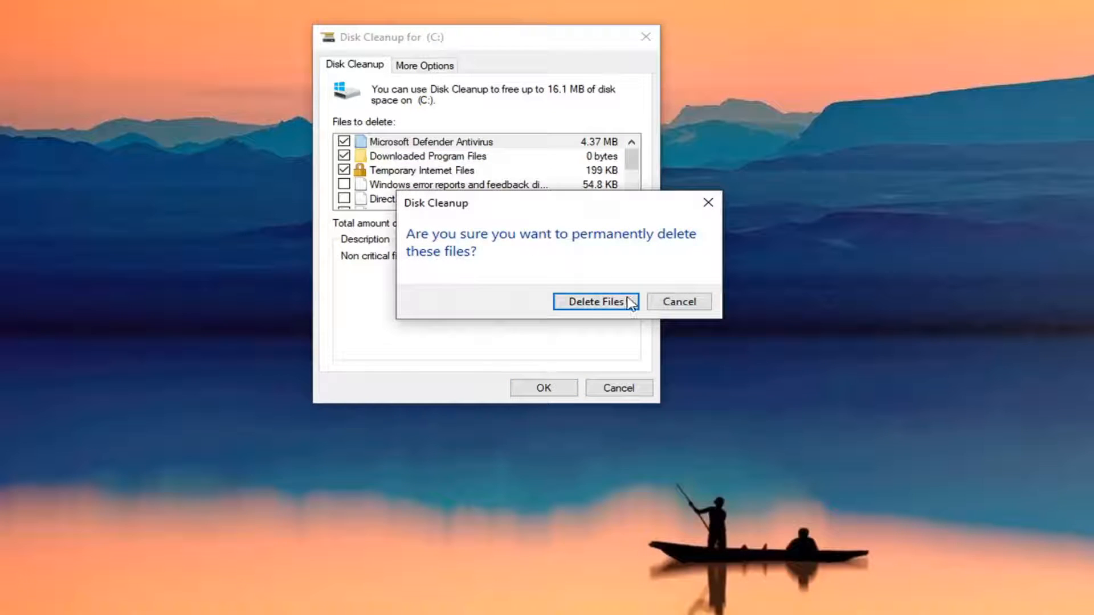
left_click(595, 301)
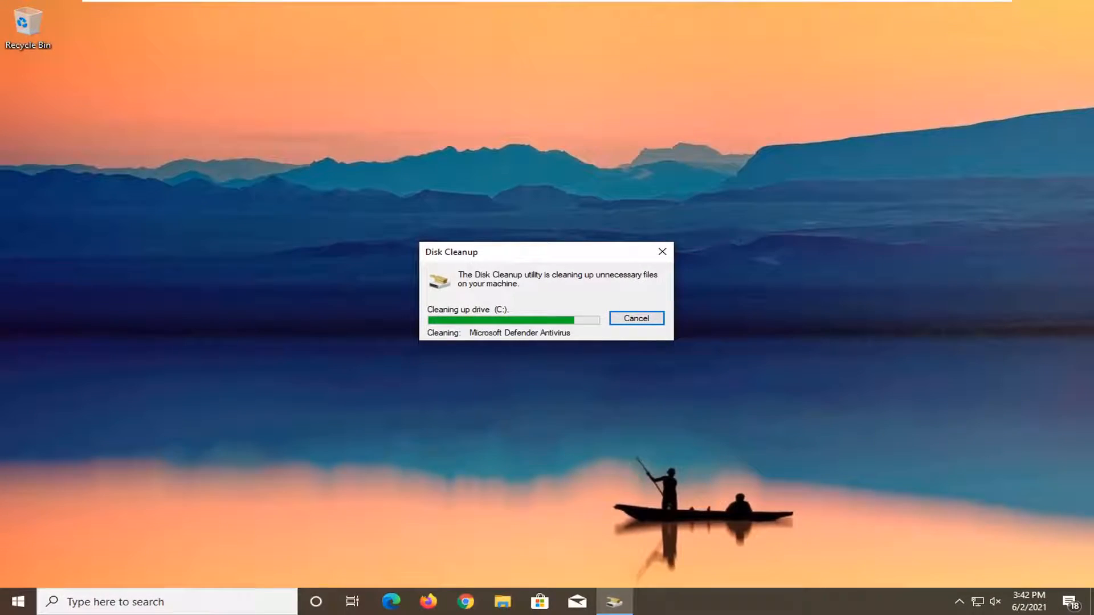
left_click(635, 318)
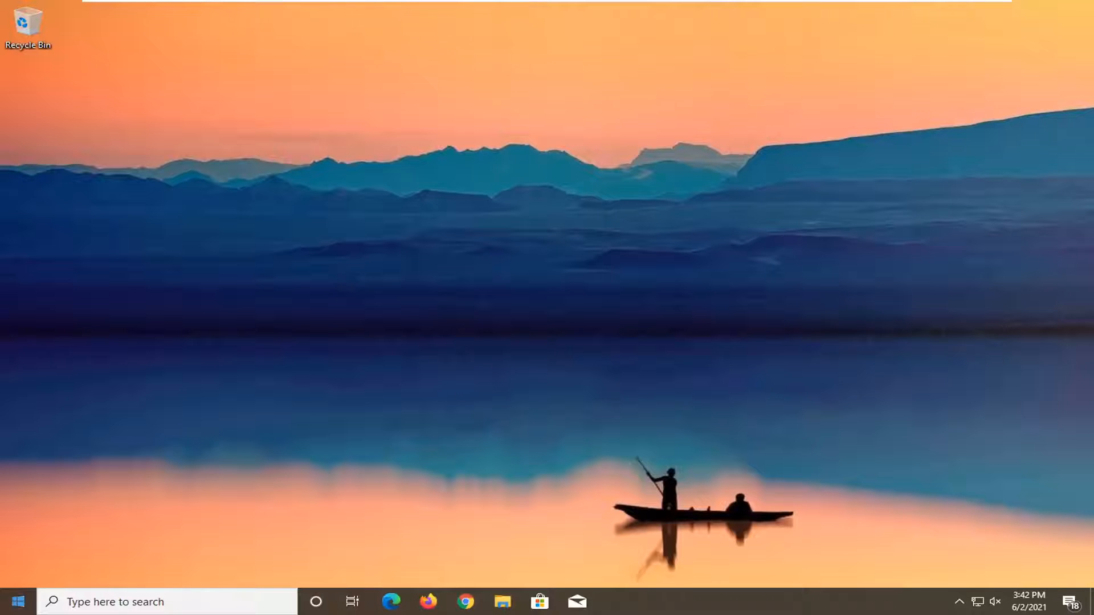
Search 'performance' from Start and open Performance Options on Visual Effects.
left_click(17, 601)
type("performance")
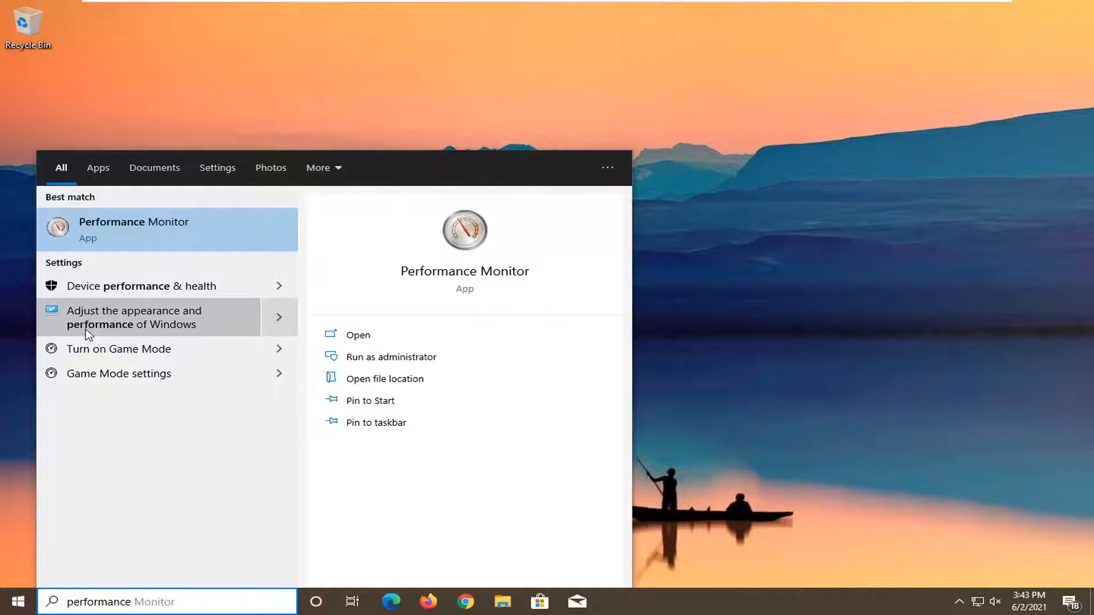
left_click(134, 317)
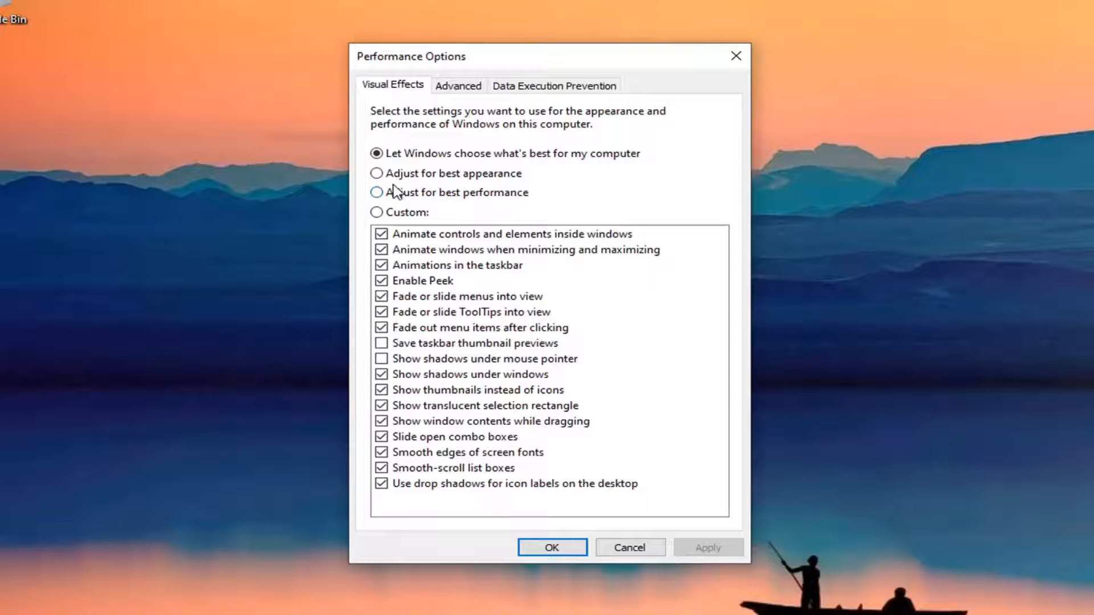
Choose 'Adjust for best performance' and confirm with OK, back to the desktop.
left_click(379, 192)
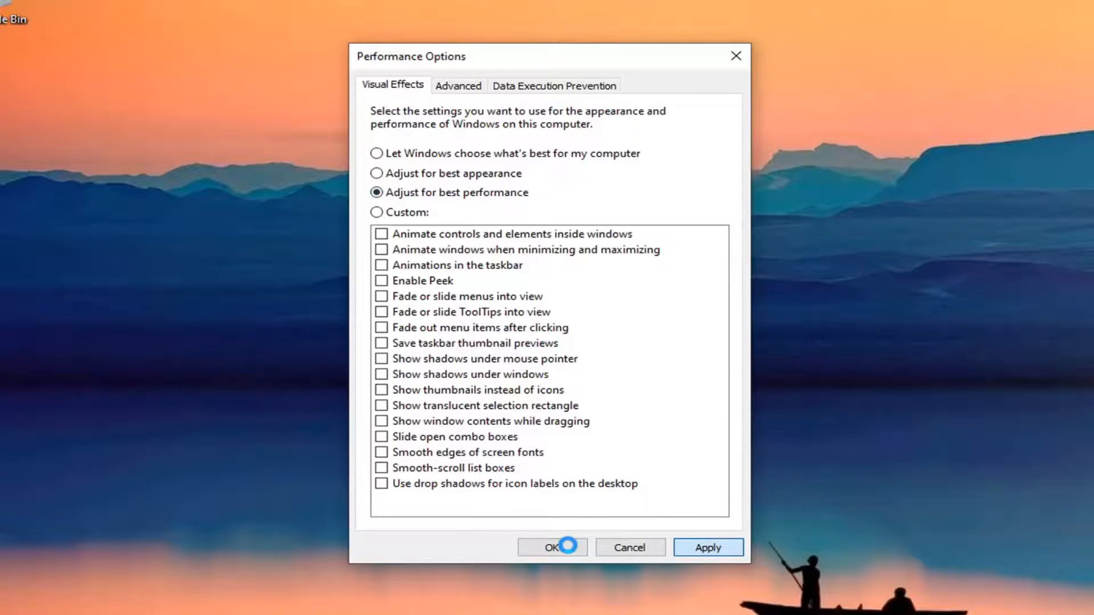
left_click(552, 548)
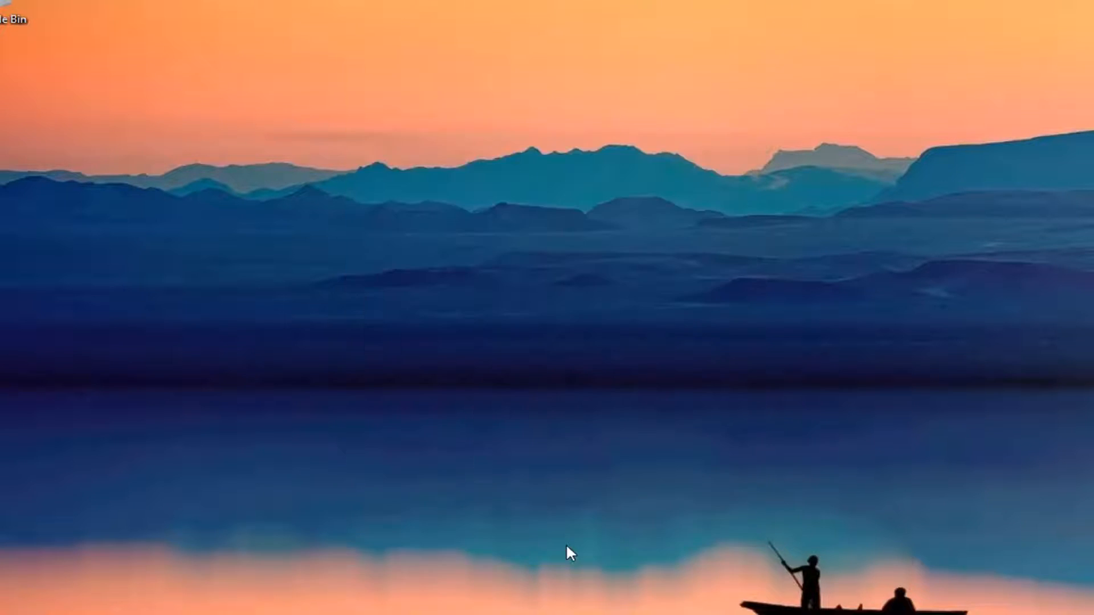
left_click(8, 607)
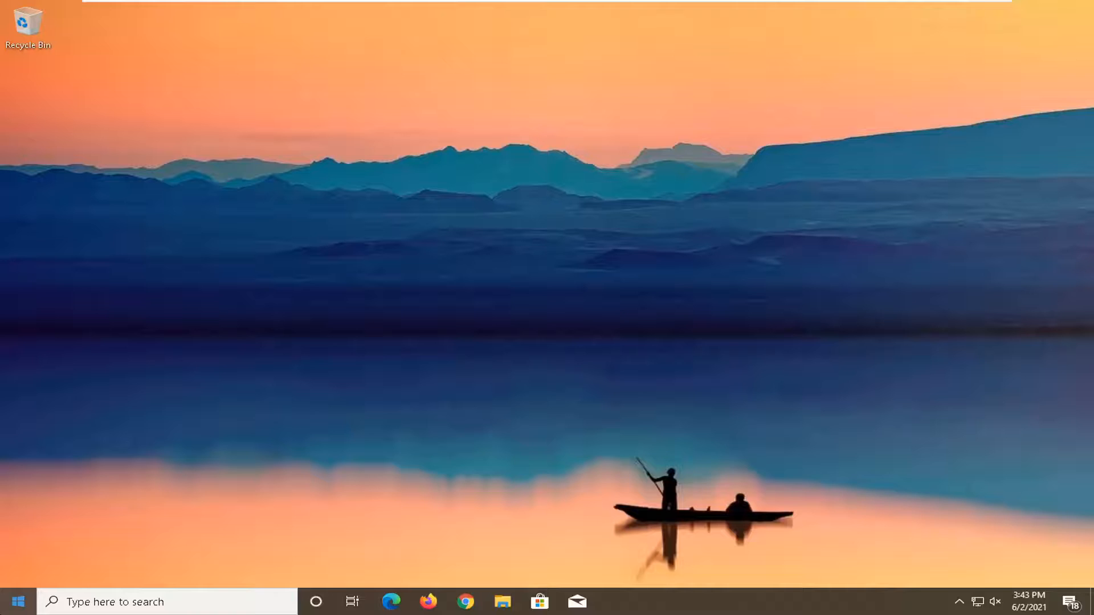
mouse_move(17, 601)
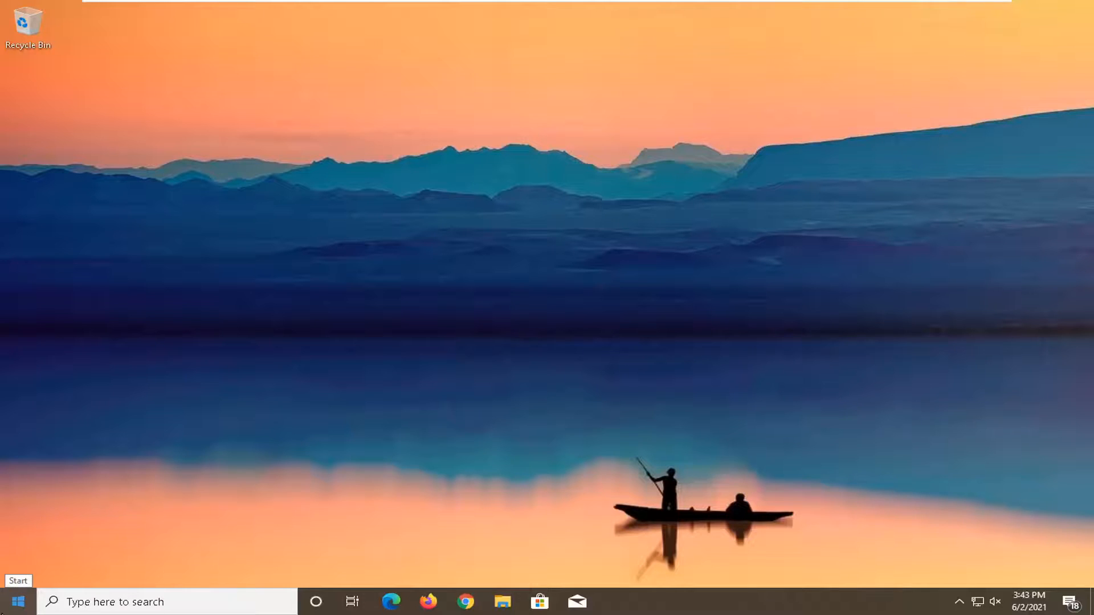
Search 'power optio' from Start, reach Power & sleep and open Additional power settings.
left_click(18, 602)
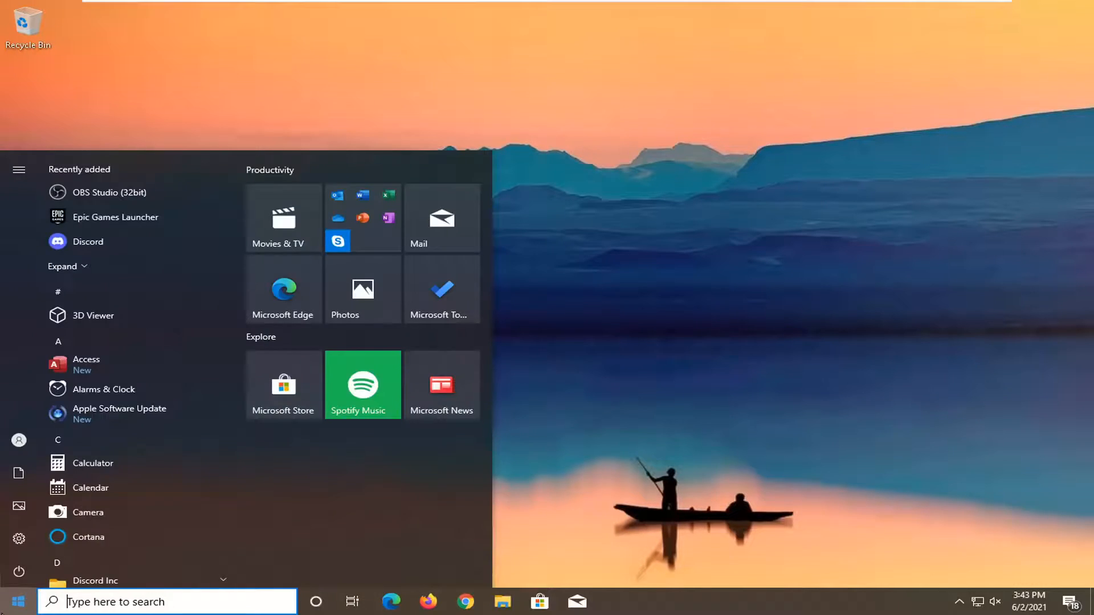
type("power optio")
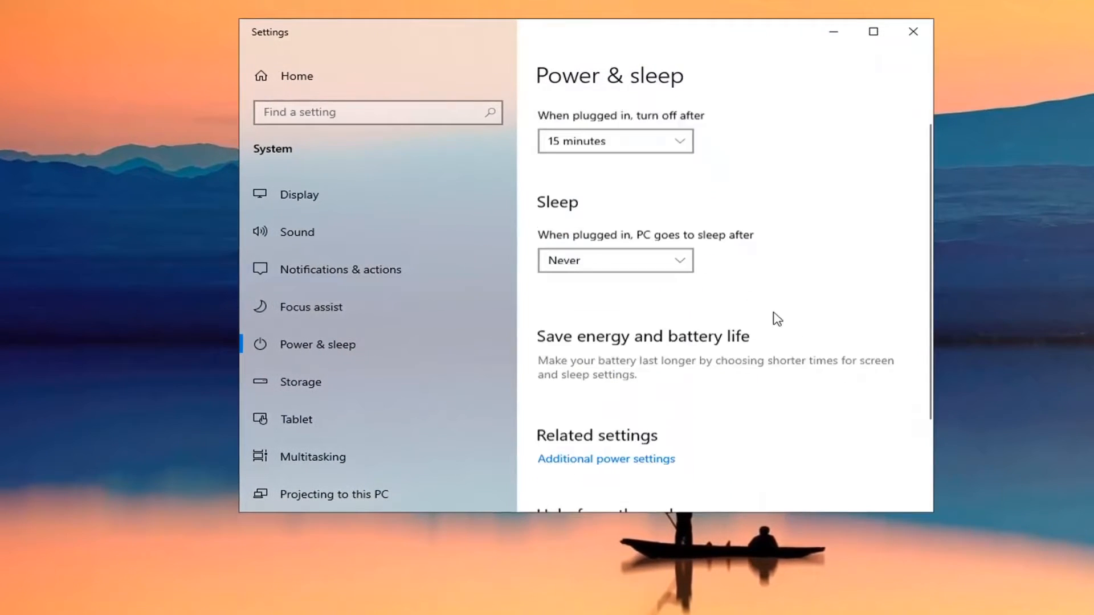
scroll("down", 3)
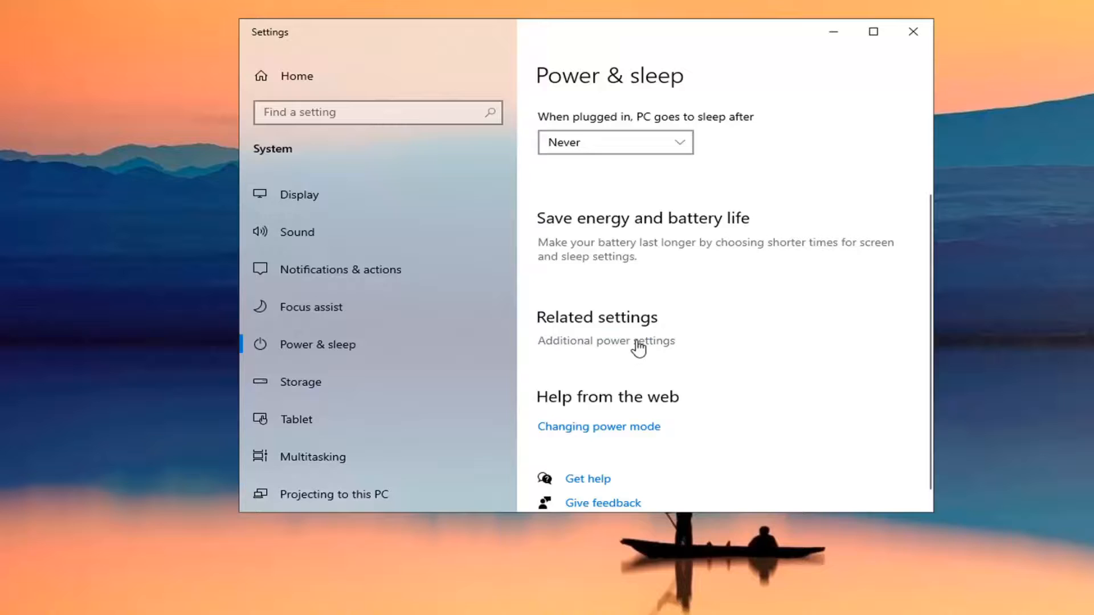
left_click(605, 341)
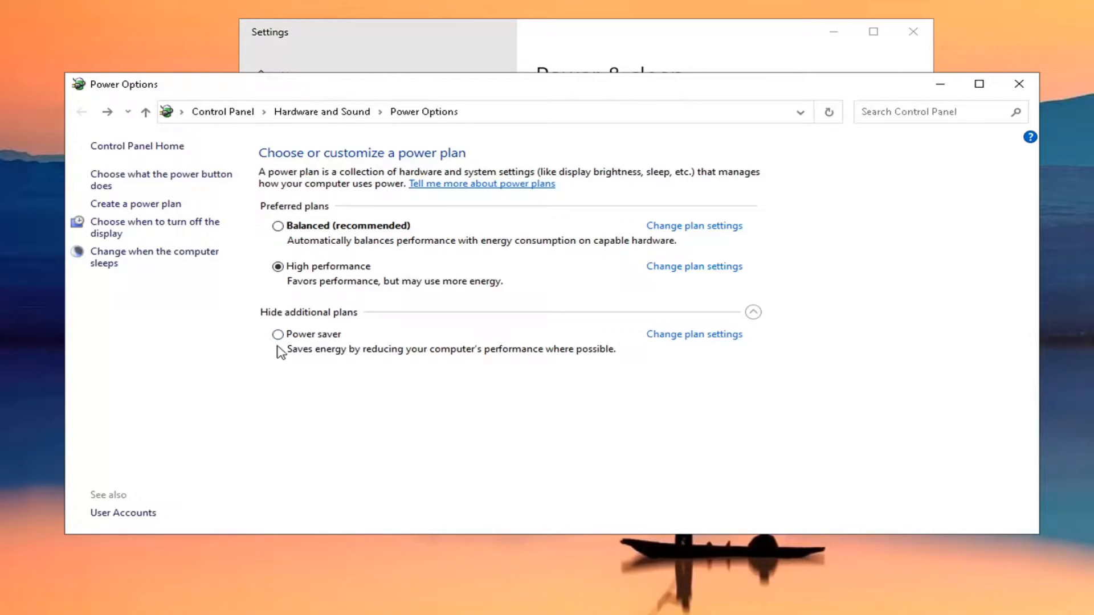
mouse_move(285, 236)
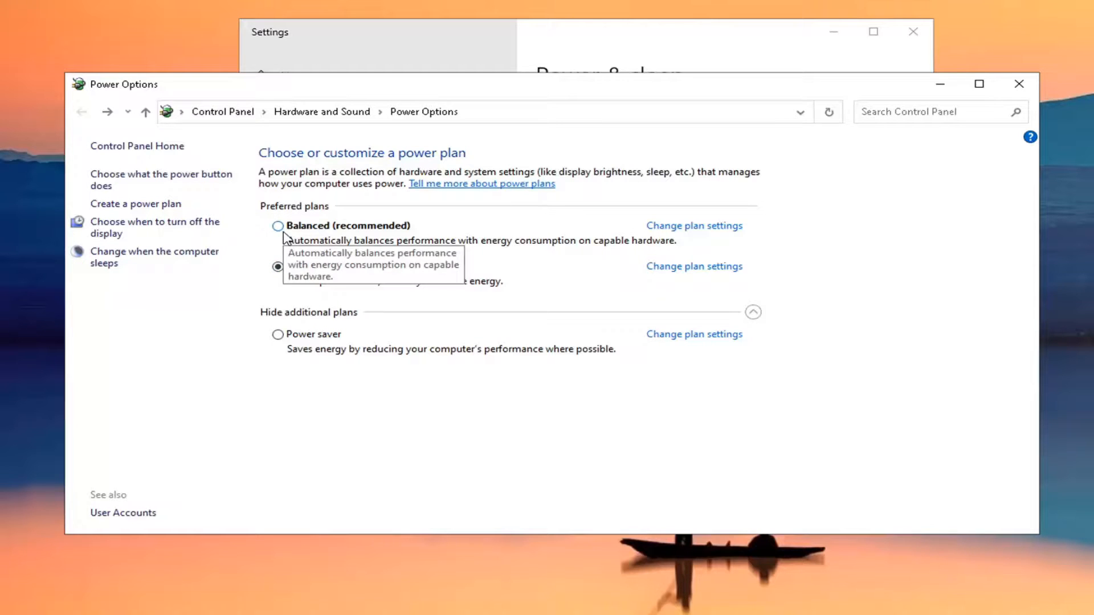
Select the High performance plan, then close Power Options and Settings.
left_click(278, 267)
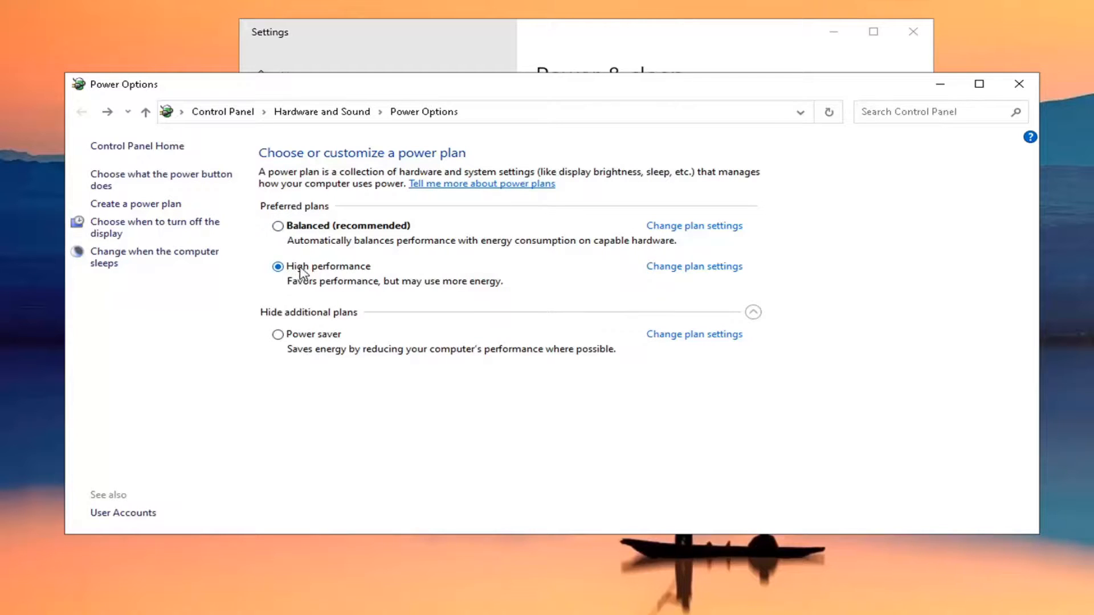
mouse_move(328, 265)
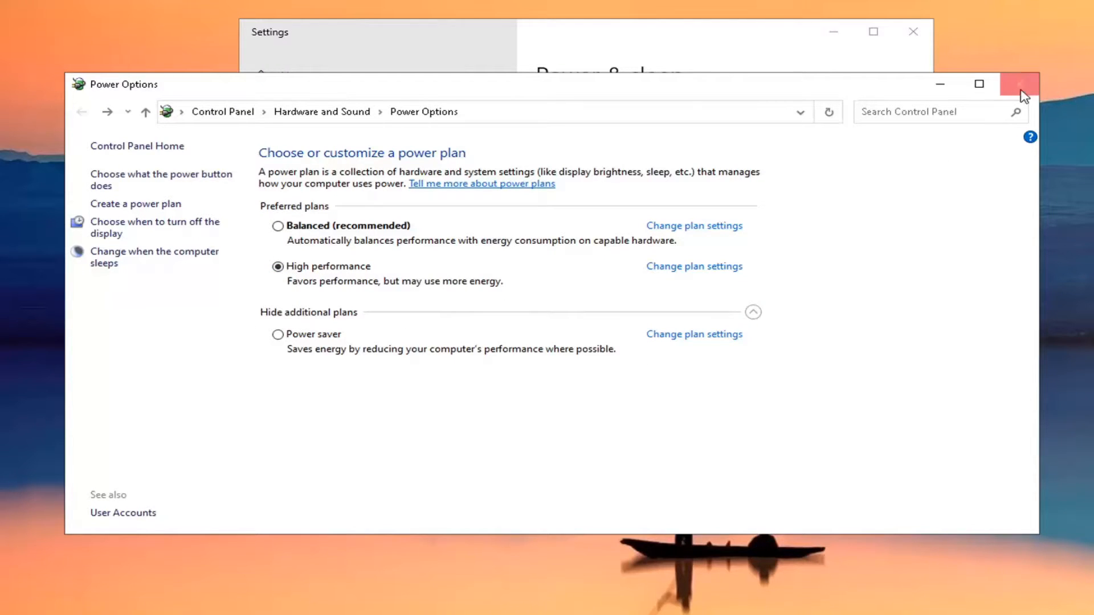
left_click(1021, 83)
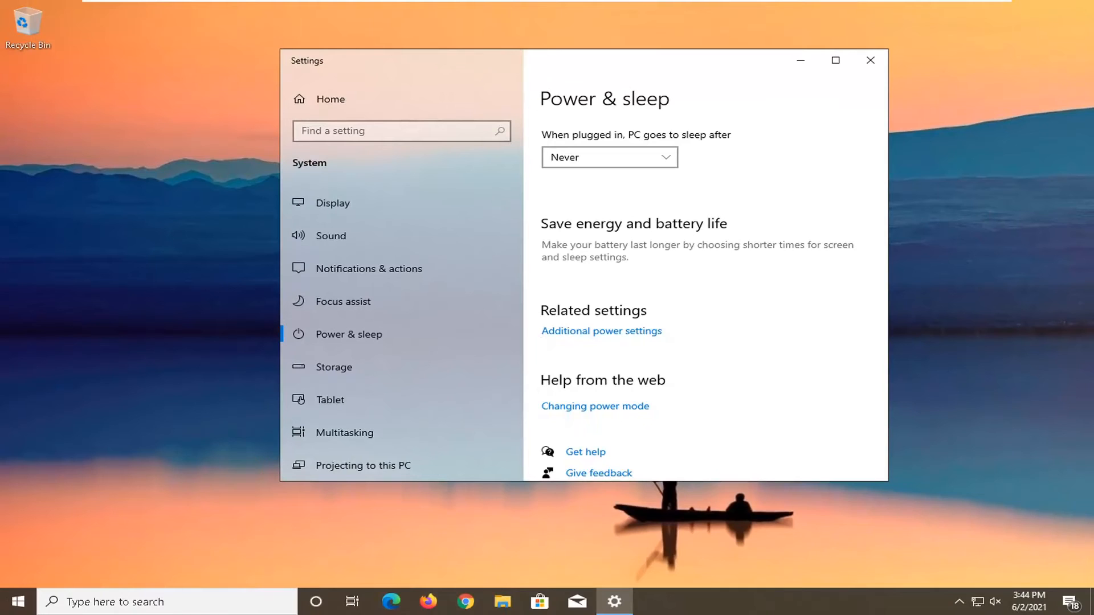
left_click(870, 61)
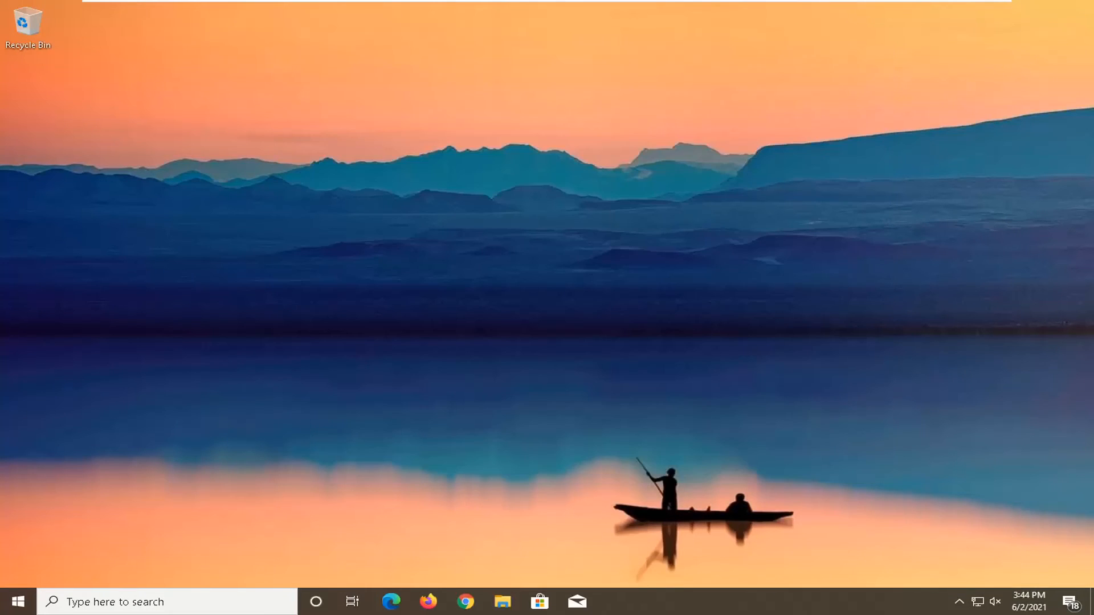